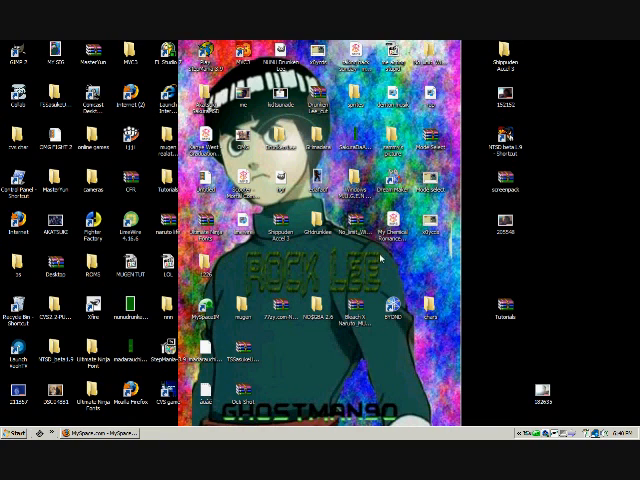
mouse_move(240, 272)
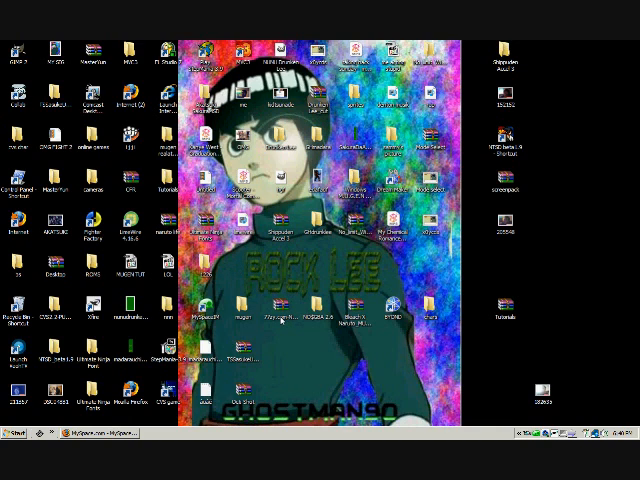
Step: Bring up the context menu for the sprite sheet file to edit it in Paint
right_click(128, 318)
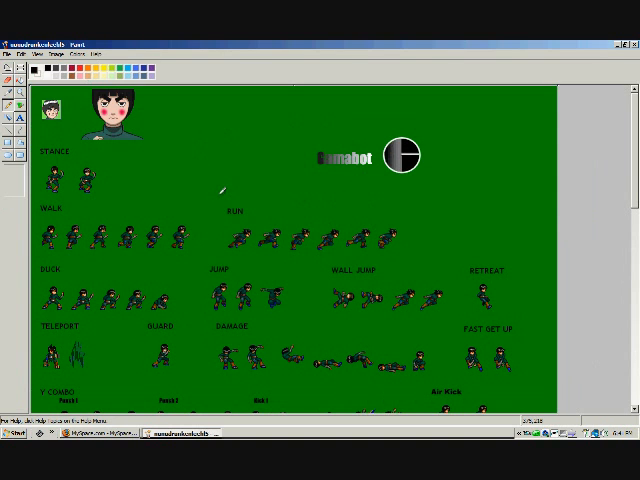
scroll("down", 3)
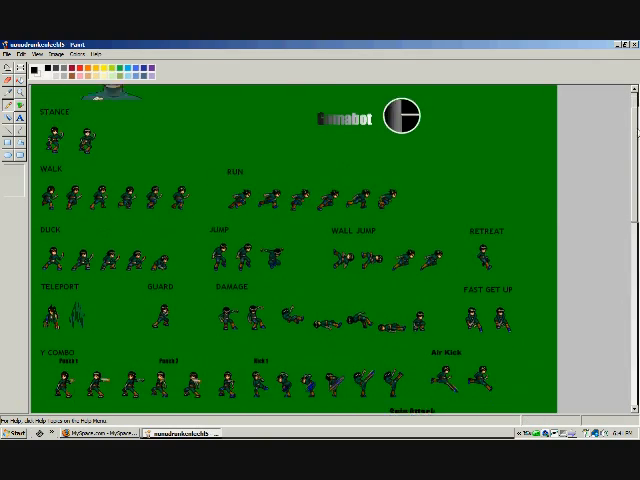
scroll("down", 3)
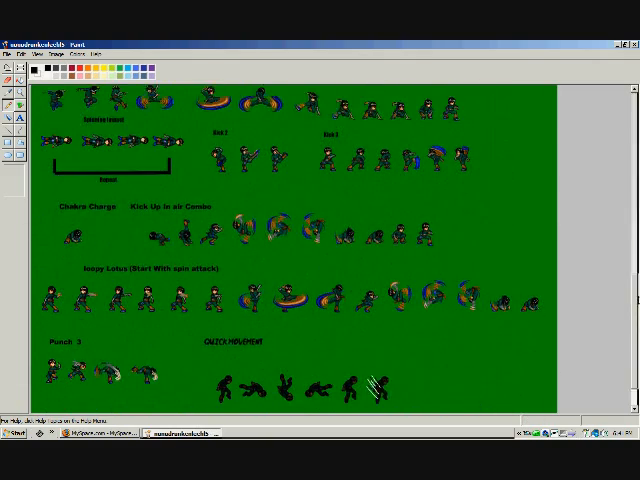
scroll("up", 3)
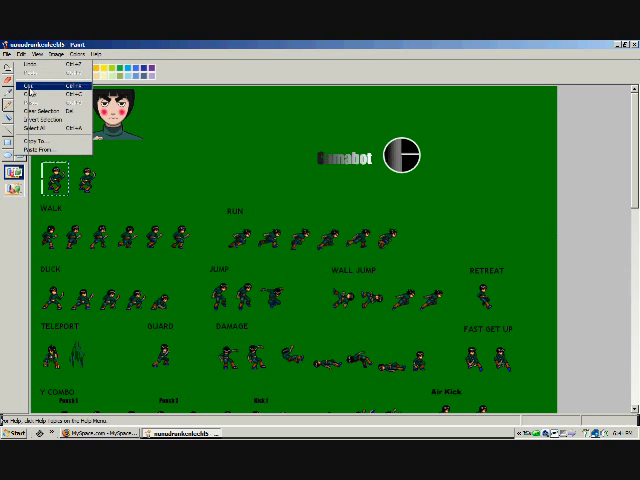
Step: Start a new Paint image without saving the sheet and paste the copied sprite into it
left_click(30, 92)
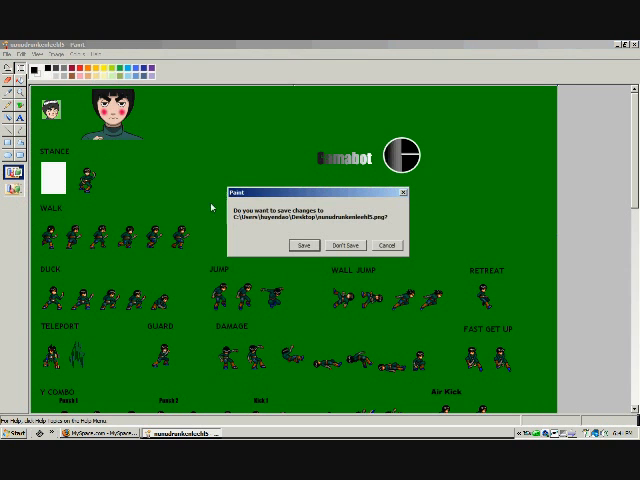
left_click(348, 244)
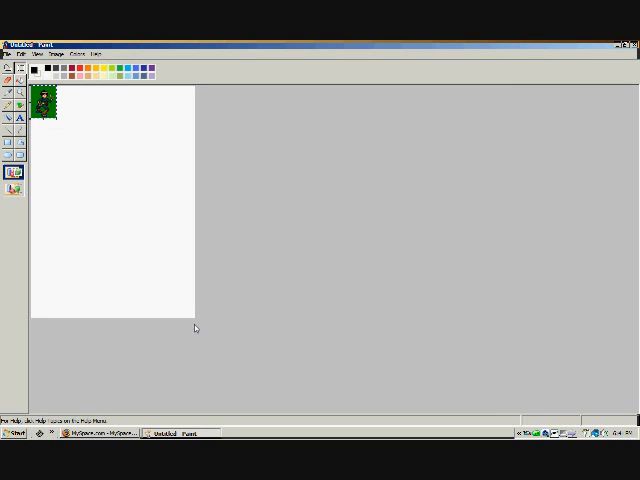
right_click(48, 104)
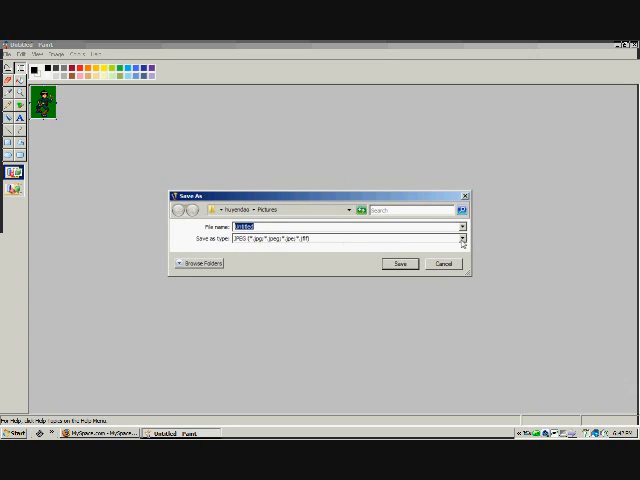
Step: Save the single sprite as a 256 Color Bitmap, replacing the existing file
left_click(456, 238)
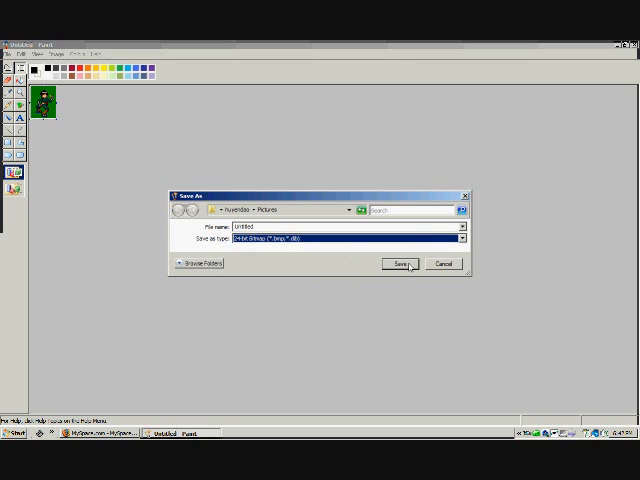
left_click(398, 264)
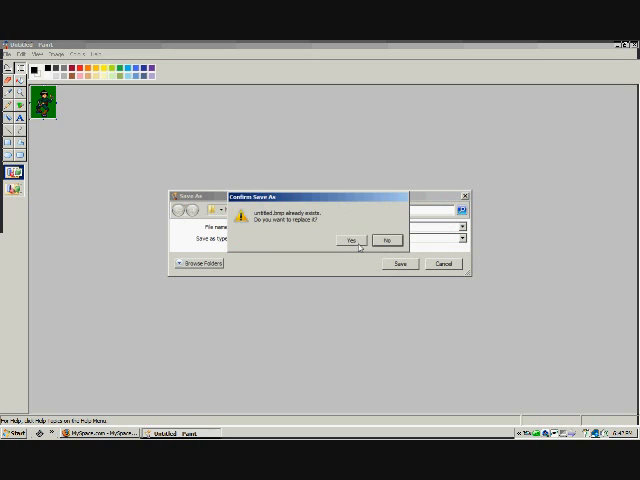
left_click(348, 240)
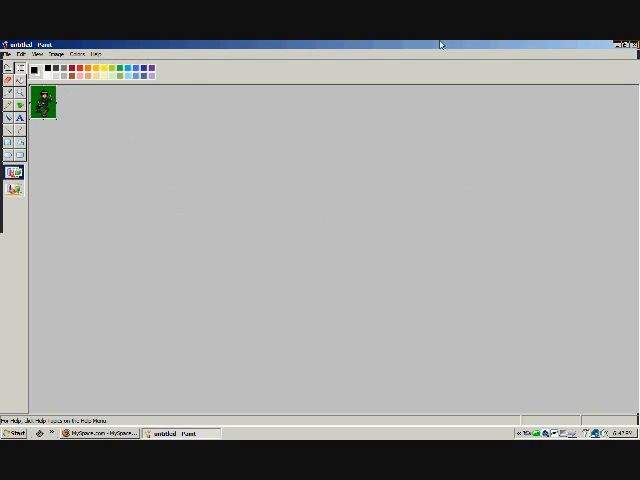
Step: Start a fresh blank Paint canvas from the File menu
left_click(22, 52)
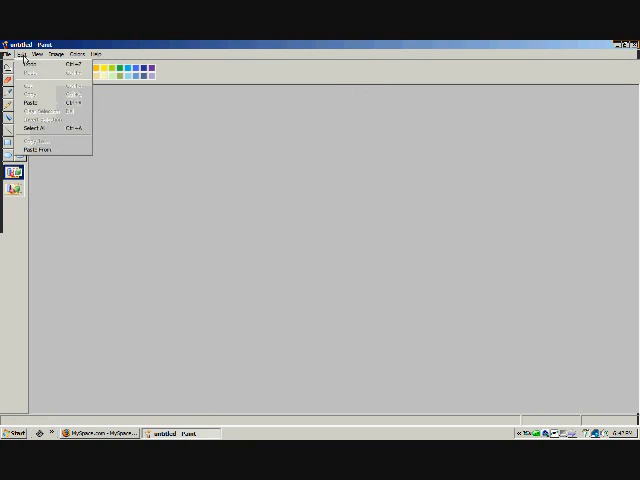
left_click(32, 54)
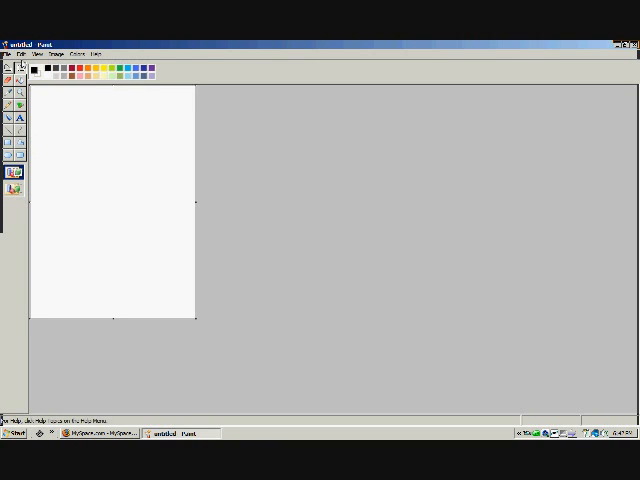
left_click(8, 52)
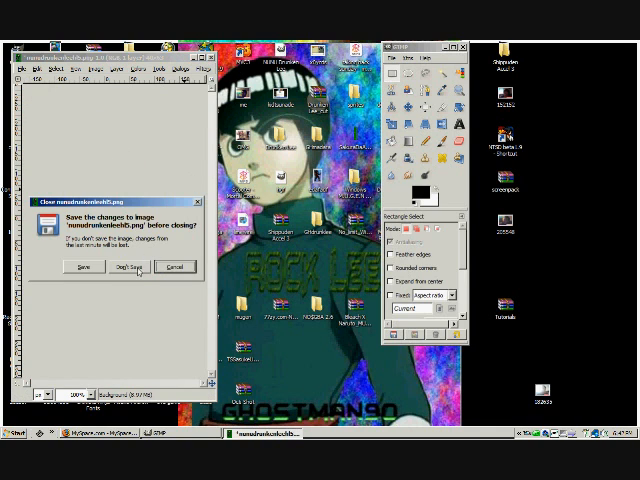
Step: Close the GIMP image without saving and quit GIMP back to the desktop
left_click(128, 266)
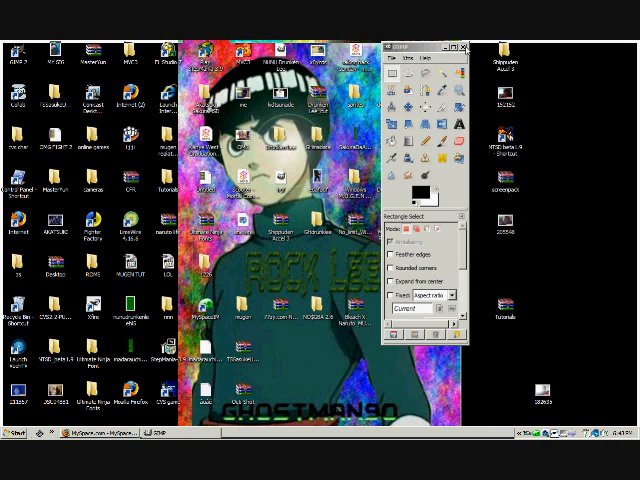
left_click(464, 46)
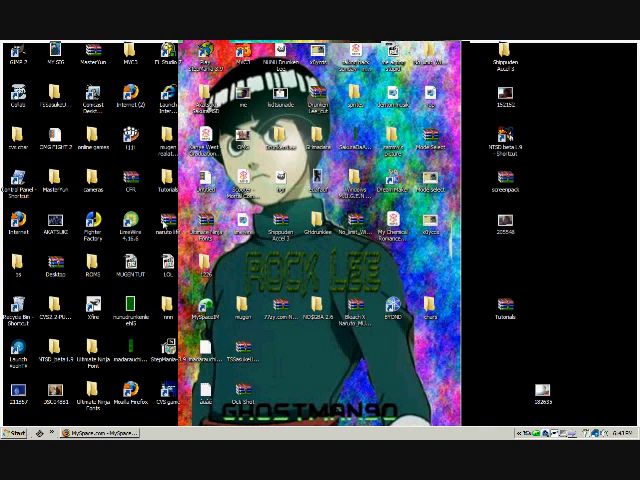
Step: Launch Fighter Factory from its desktop shortcut
double_click(84, 226)
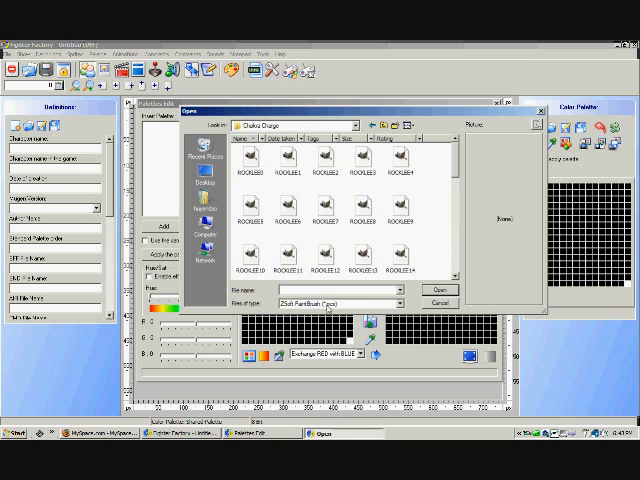
Step: Switch the file type to bitmaps and select the saved sprite image to load
left_click(398, 302)
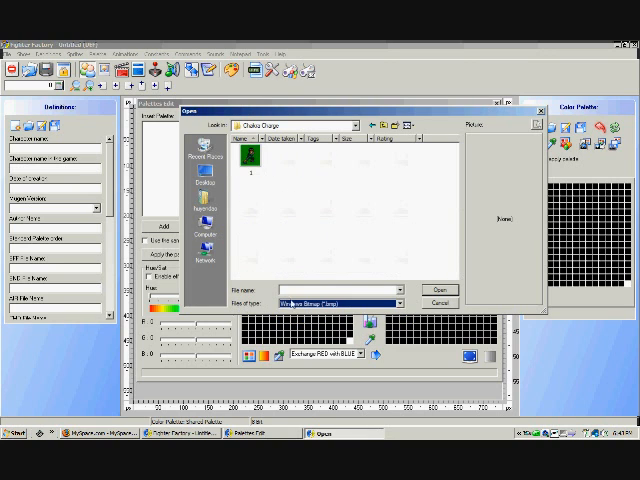
left_click(246, 156)
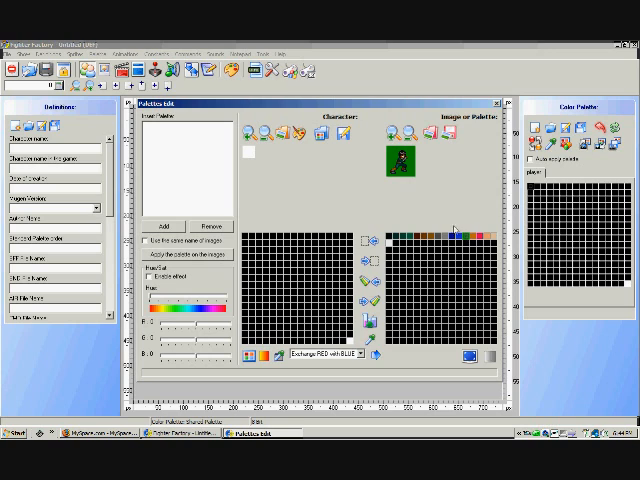
mouse_move(398, 302)
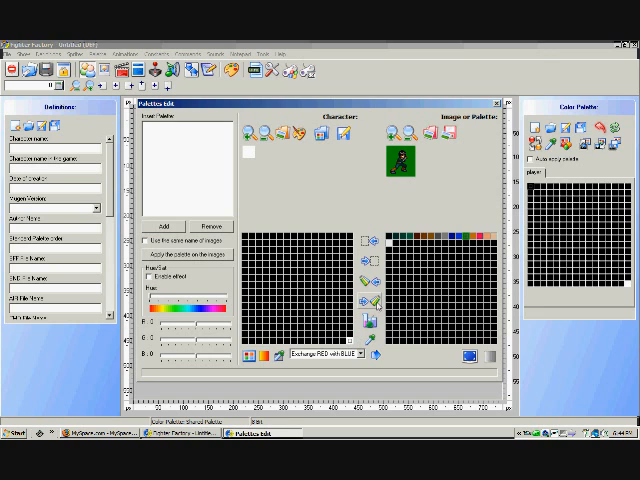
mouse_move(368, 292)
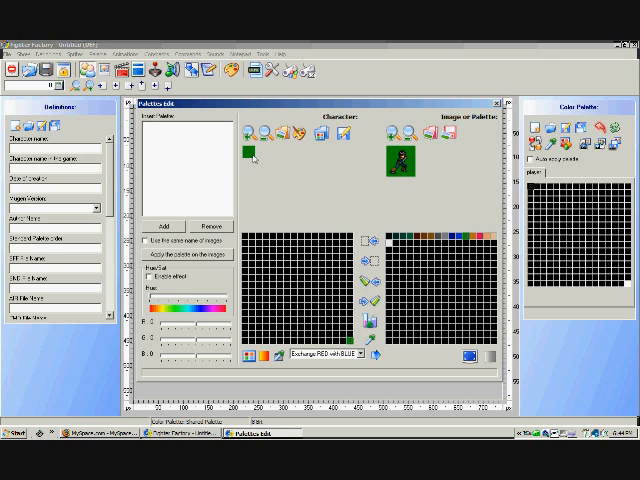
mouse_move(330, 256)
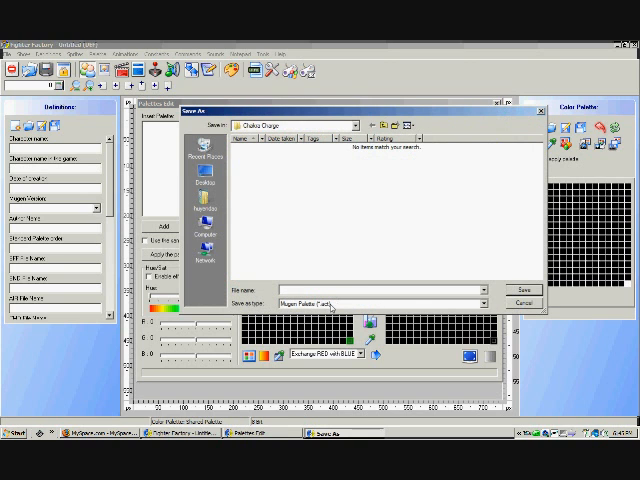
mouse_move(376, 302)
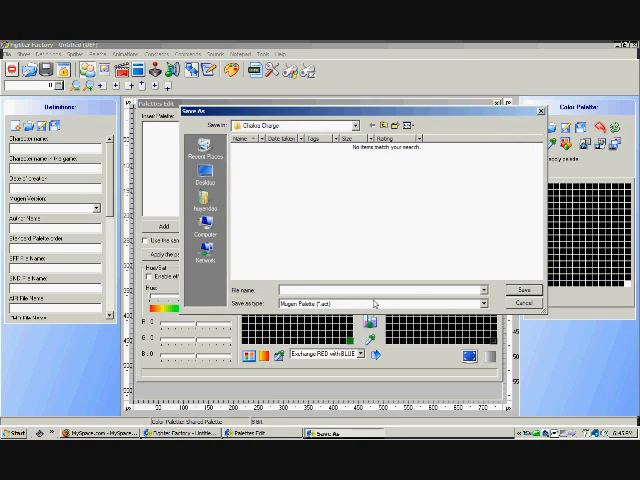
Step: Save the matched colours as a Mugen Palette File
left_click(520, 302)
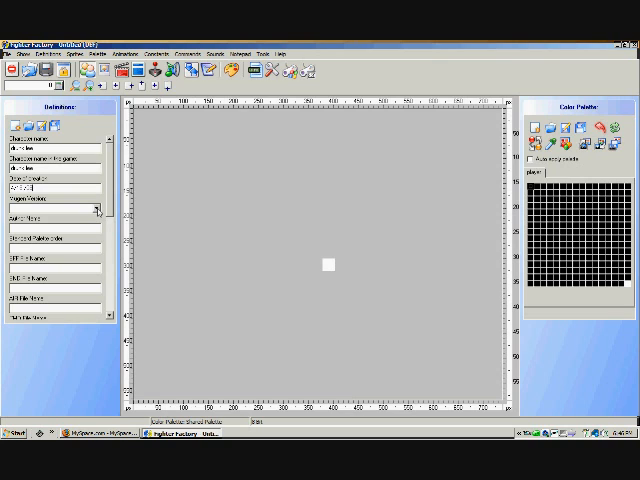
Step: Choose a dropdown value for the first character definition entry
left_click(96, 208)
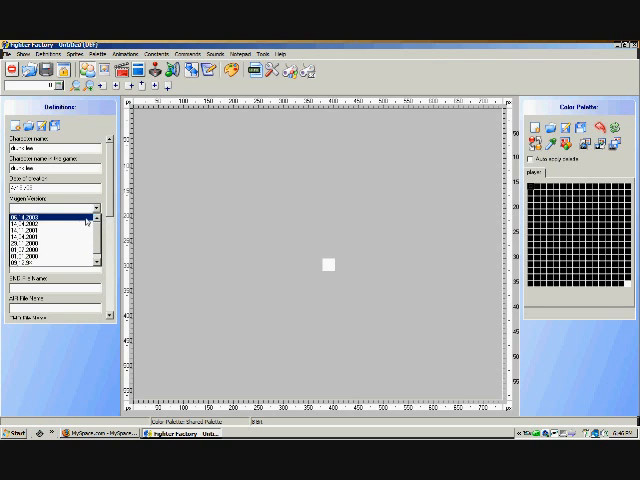
left_click(50, 220)
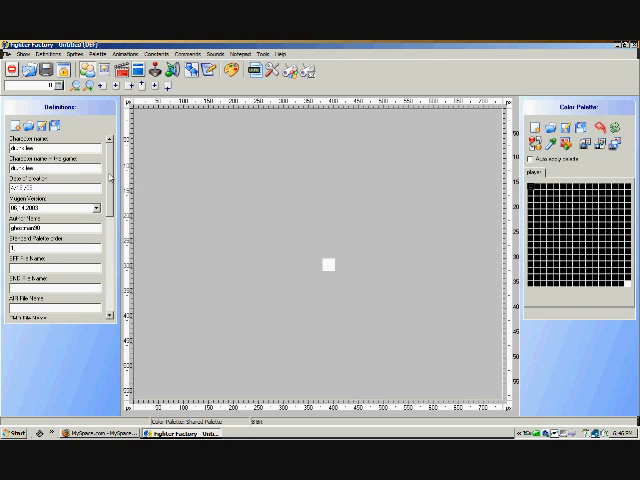
Step: Scroll through the Definitions panel to reach and fill the remaining entries
scroll("down", 3)
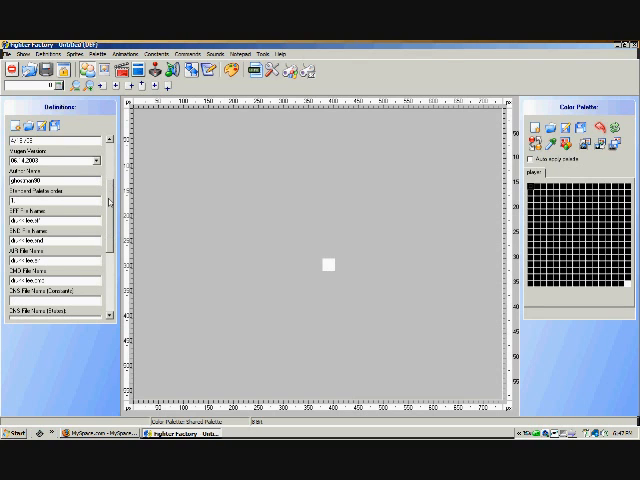
scroll("down", 3)
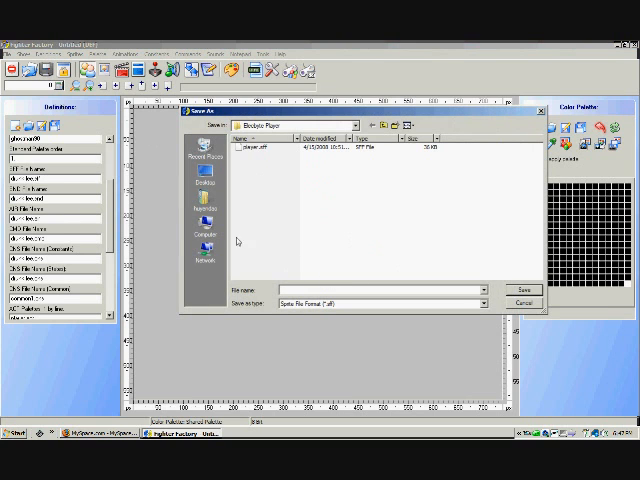
Step: Save the sprite file as 'drunk' in the character's folder and confirm the sprite format
left_click(202, 164)
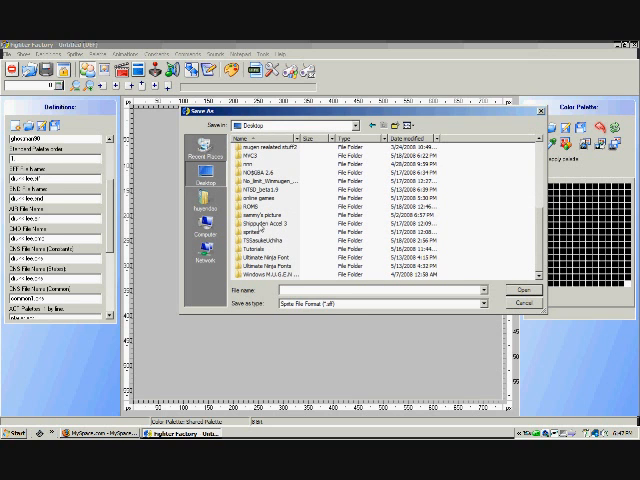
double_click(268, 216)
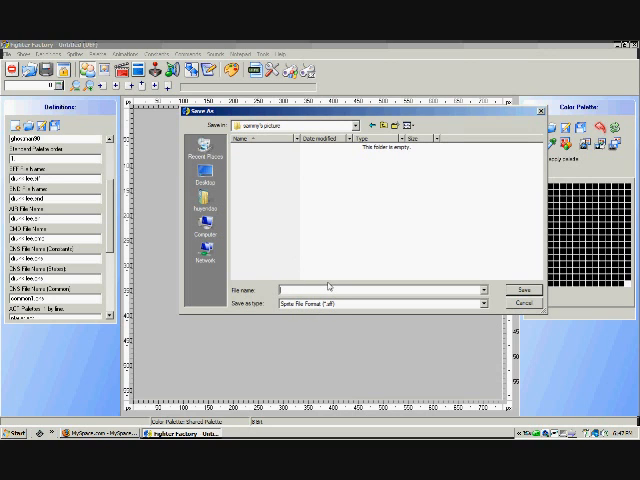
type("drunk")
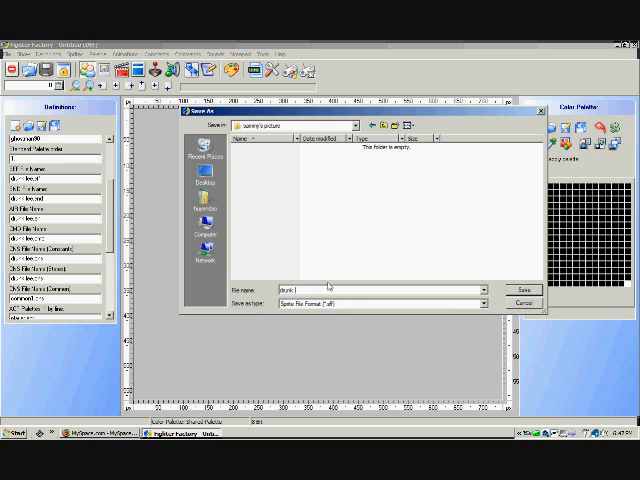
left_click(520, 288)
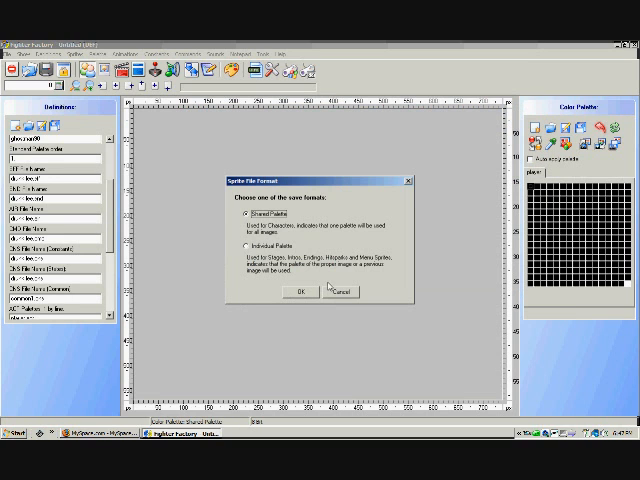
left_click(298, 292)
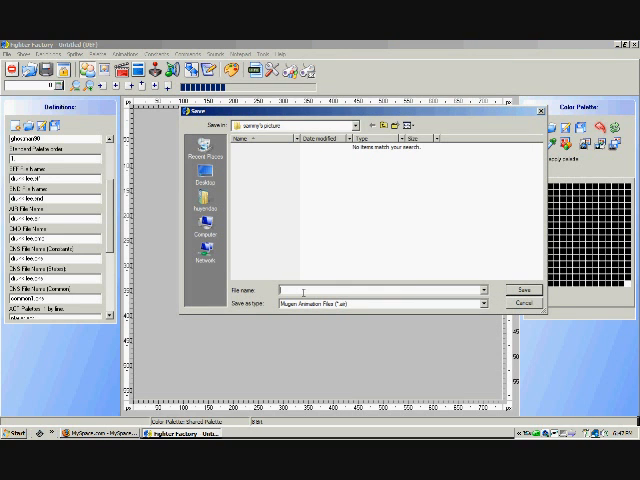
Step: Begin entering the animation file name in the second save dialog
type("d")
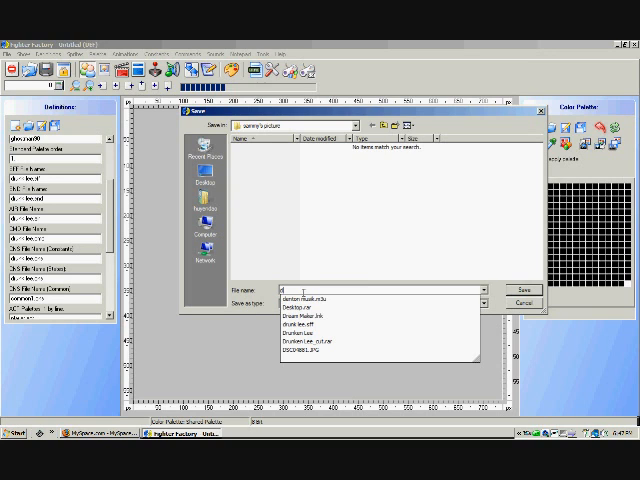
left_click(310, 324)
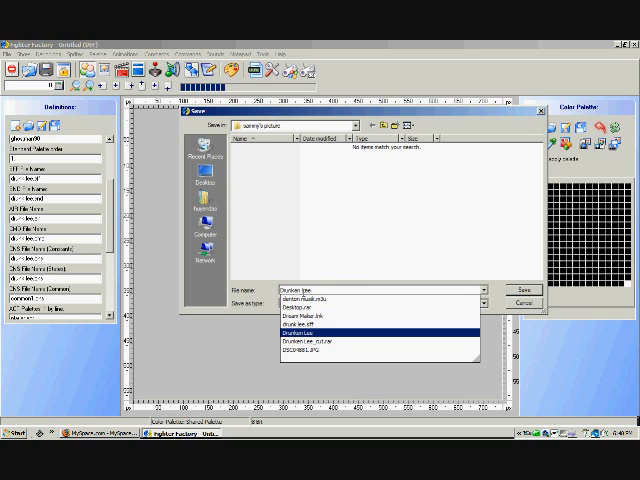
type("dr")
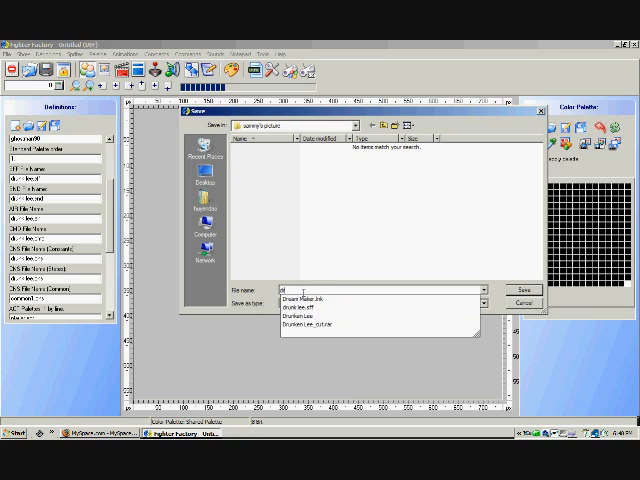